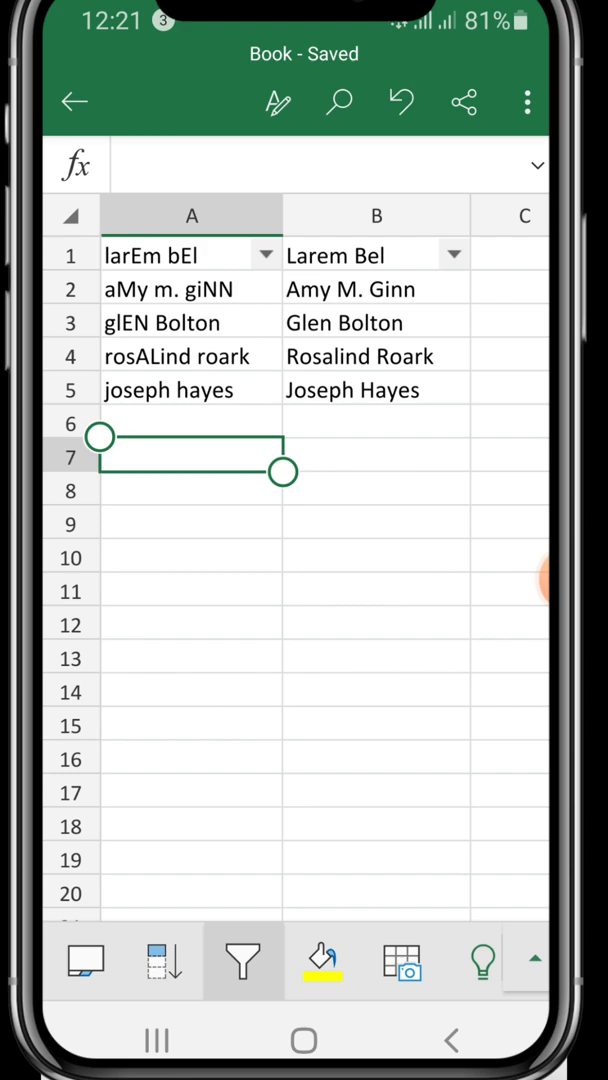
- Inspect the old B1 formula and clear the previous PROPER results from column B
left_click(376, 256)
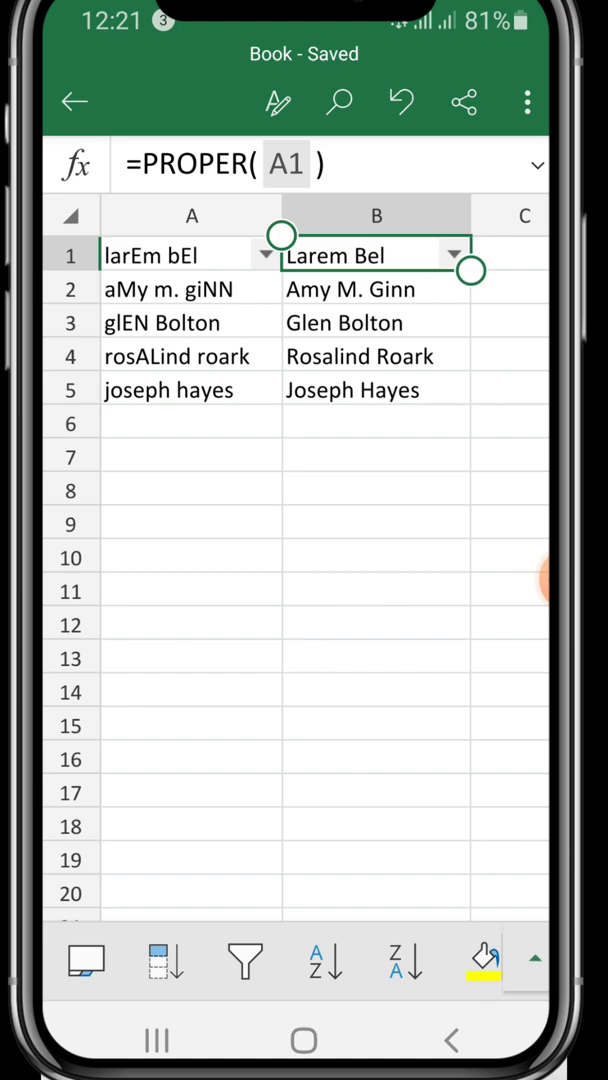
left_click(376, 424)
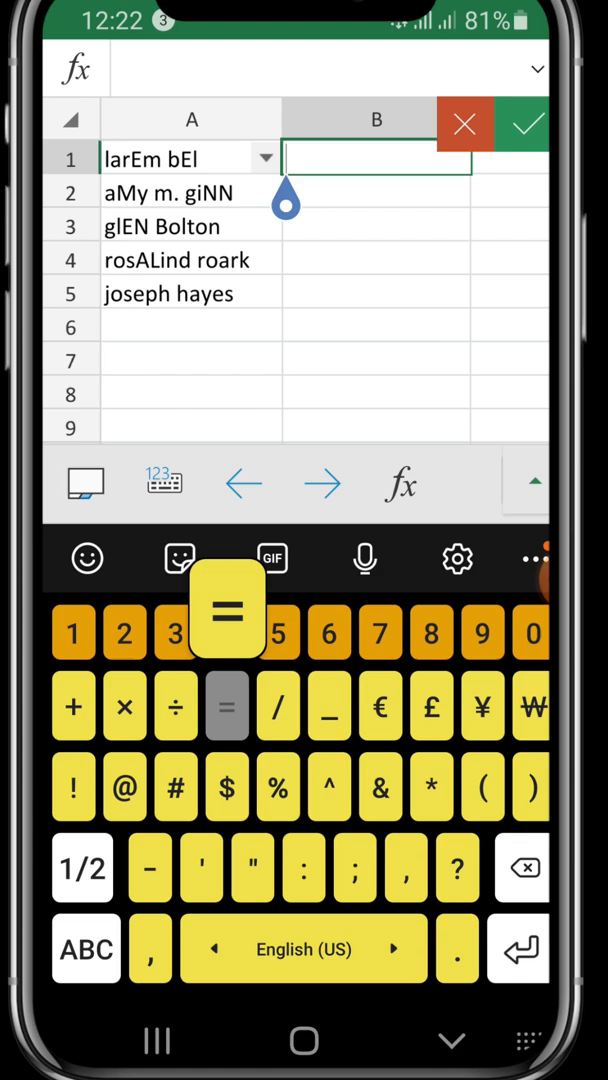
- Enter =proper( in B1 and reference the messy name in A1
type("proper")
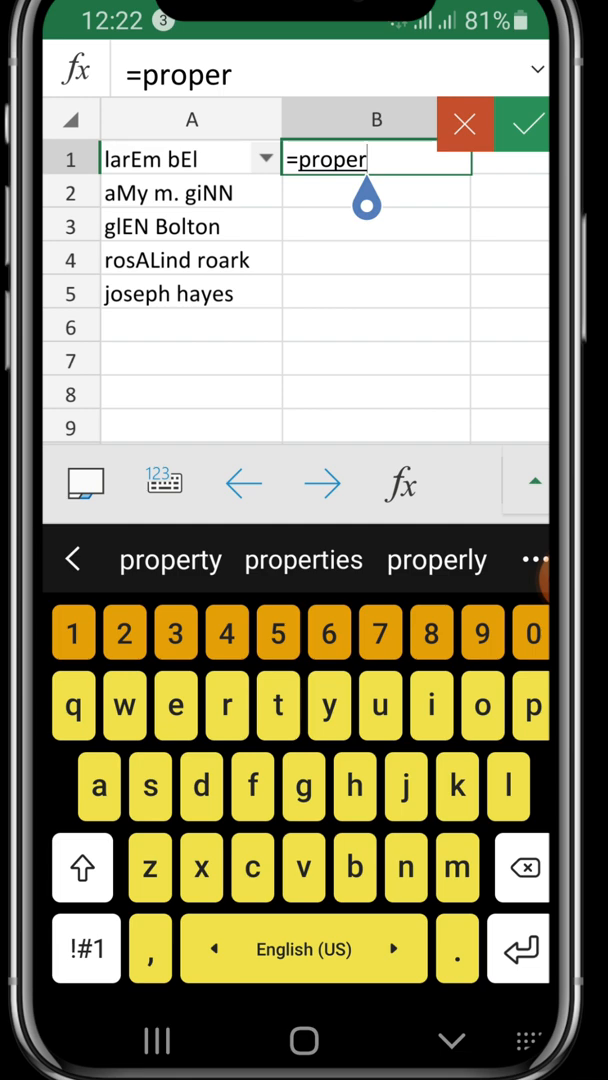
type("(")
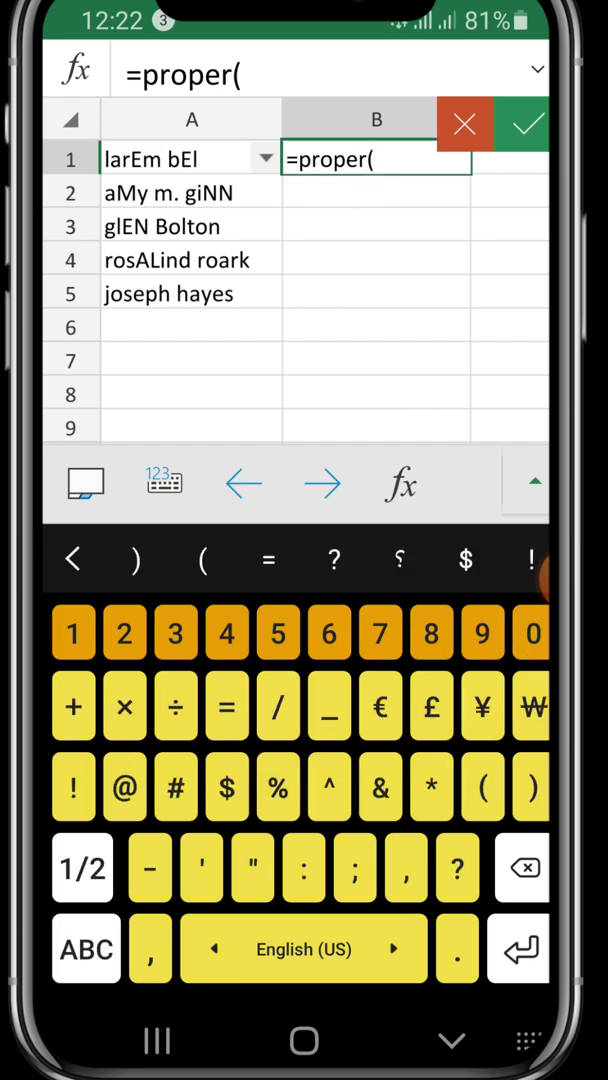
left_click(190, 158)
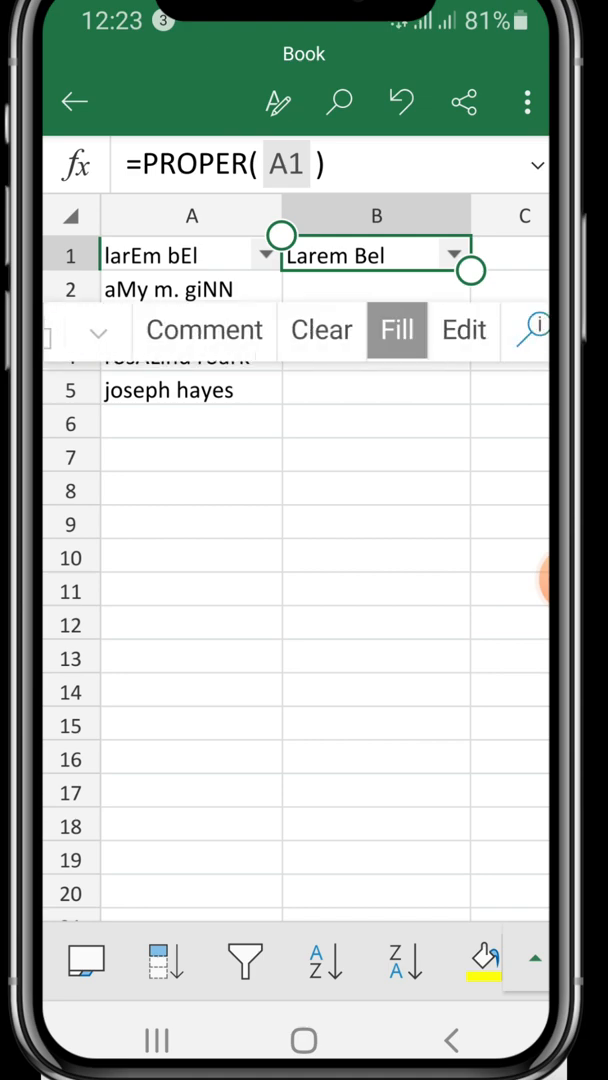
- Confirm the formula and fill it down so B1:B5 show proper-case names
left_click(396, 328)
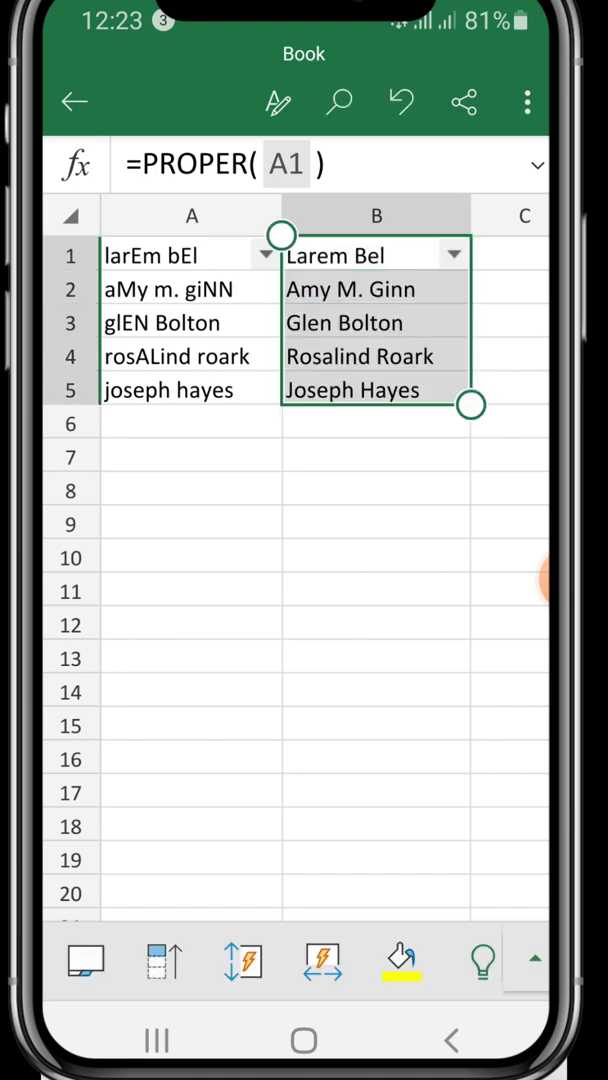
left_click(376, 288)
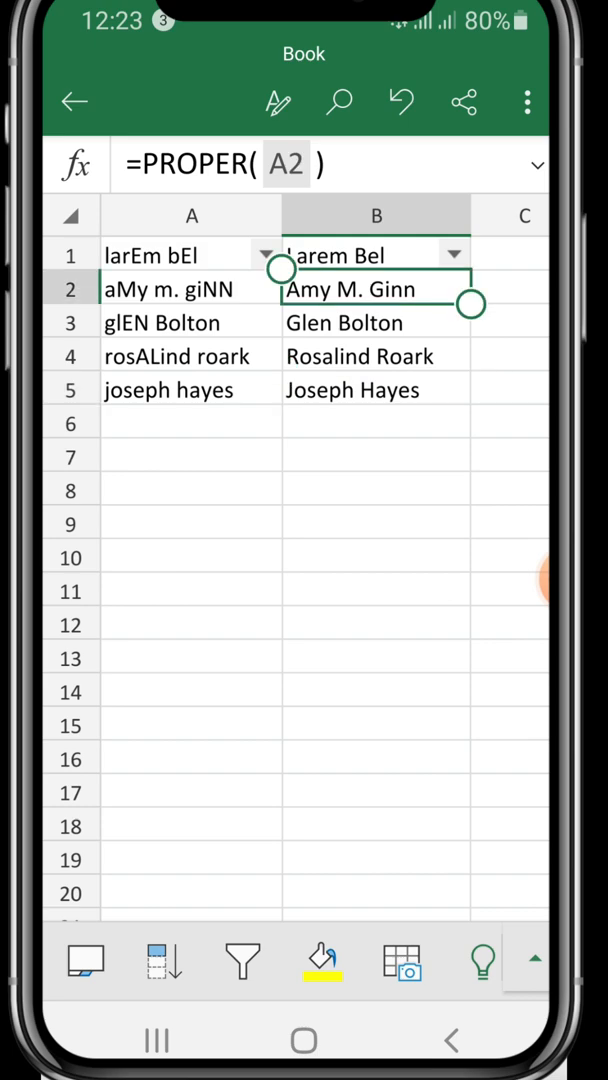
left_click(376, 322)
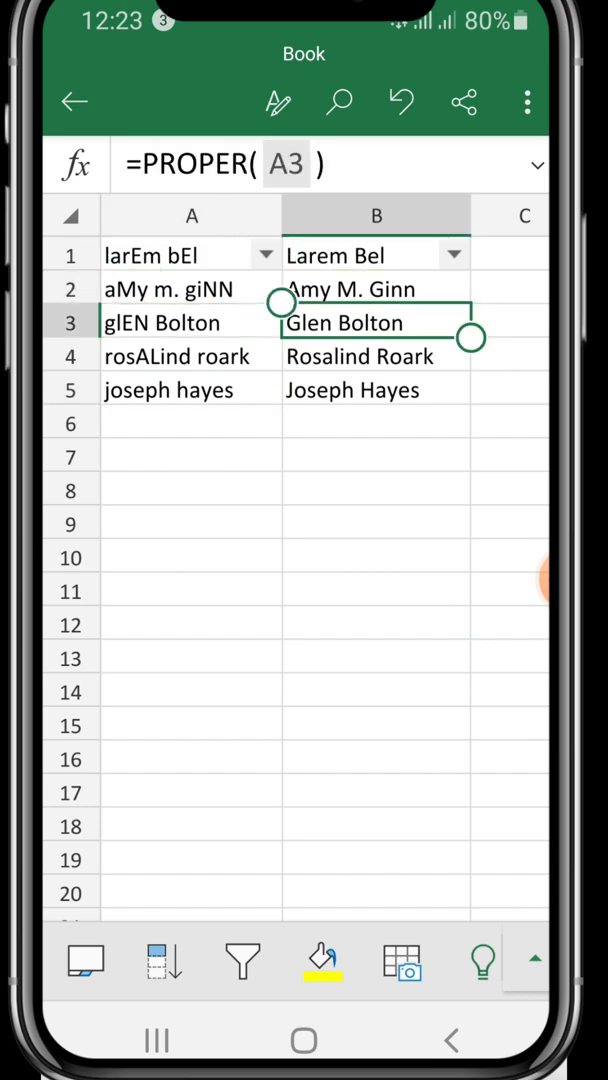
left_click(192, 356)
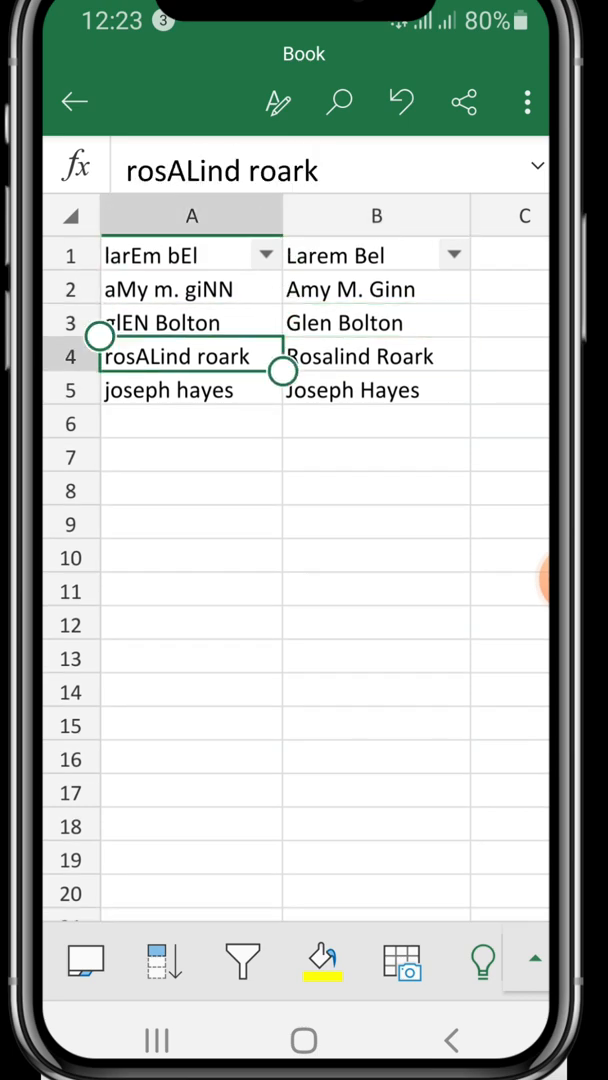